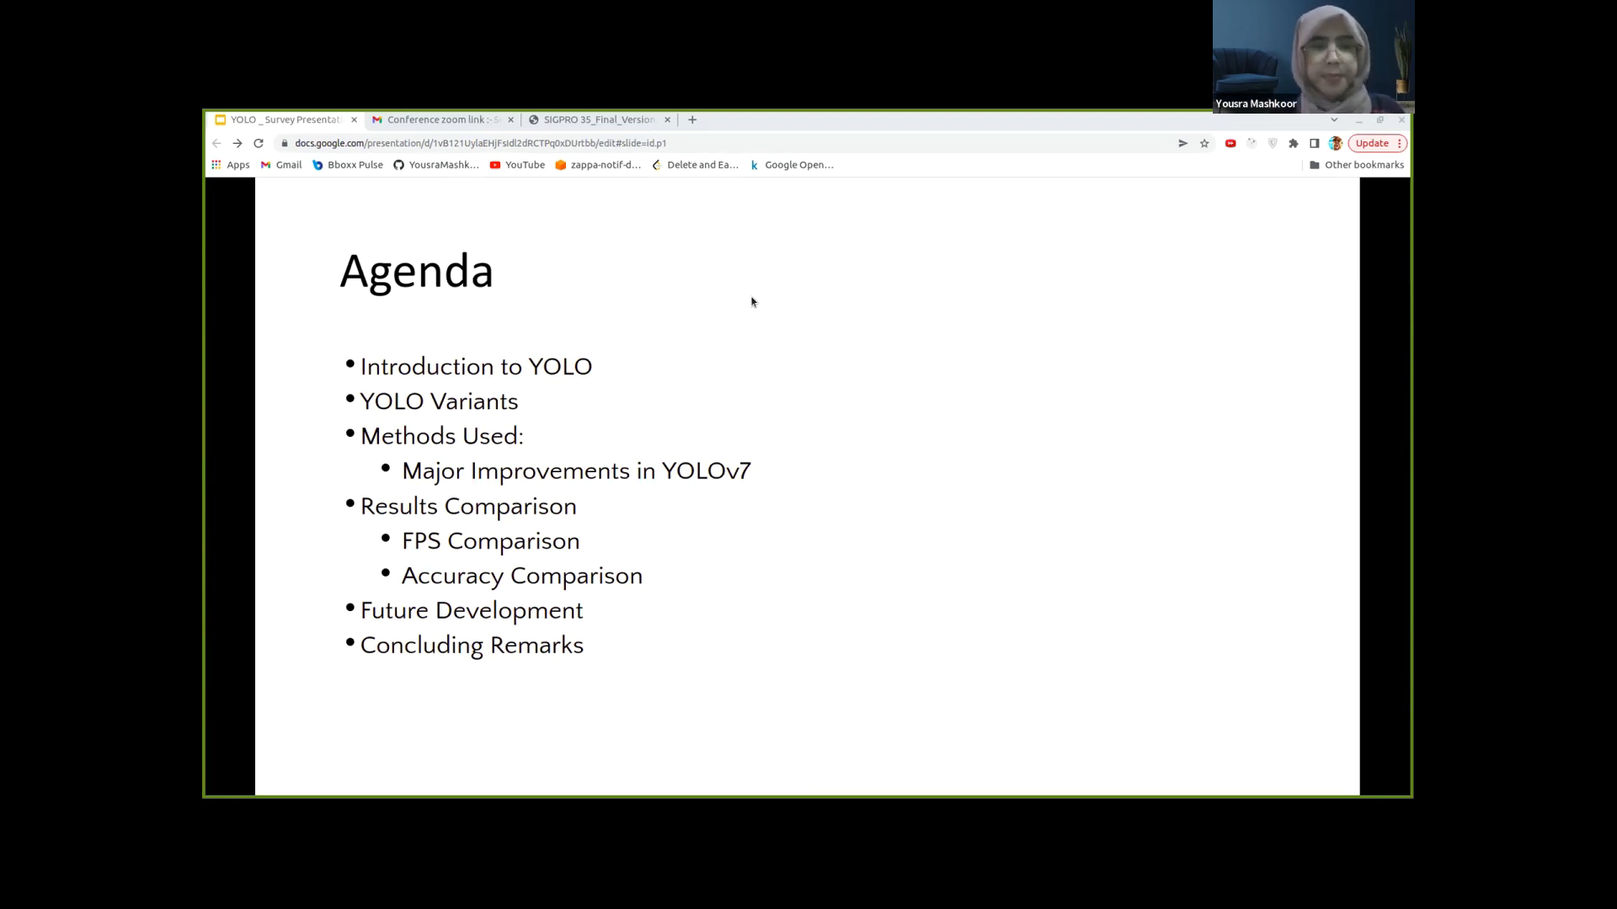
# Advance the YOLO survey deck from the Agenda slide to the Introduction slide
pyautogui.press('Right')
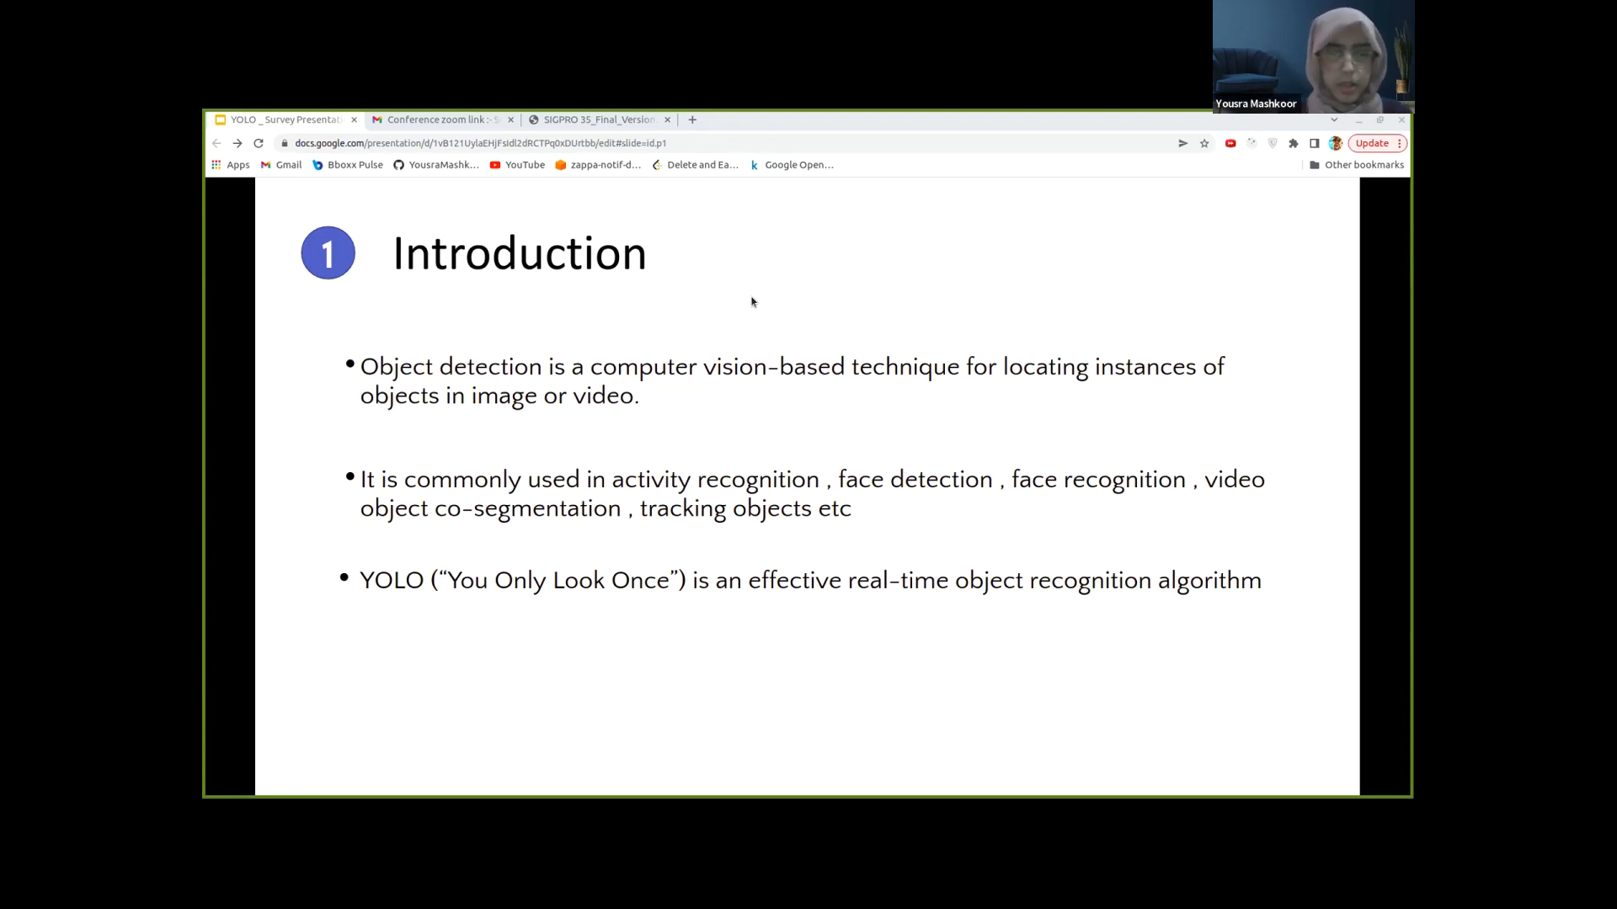
pyautogui.moveTo(662, 202)
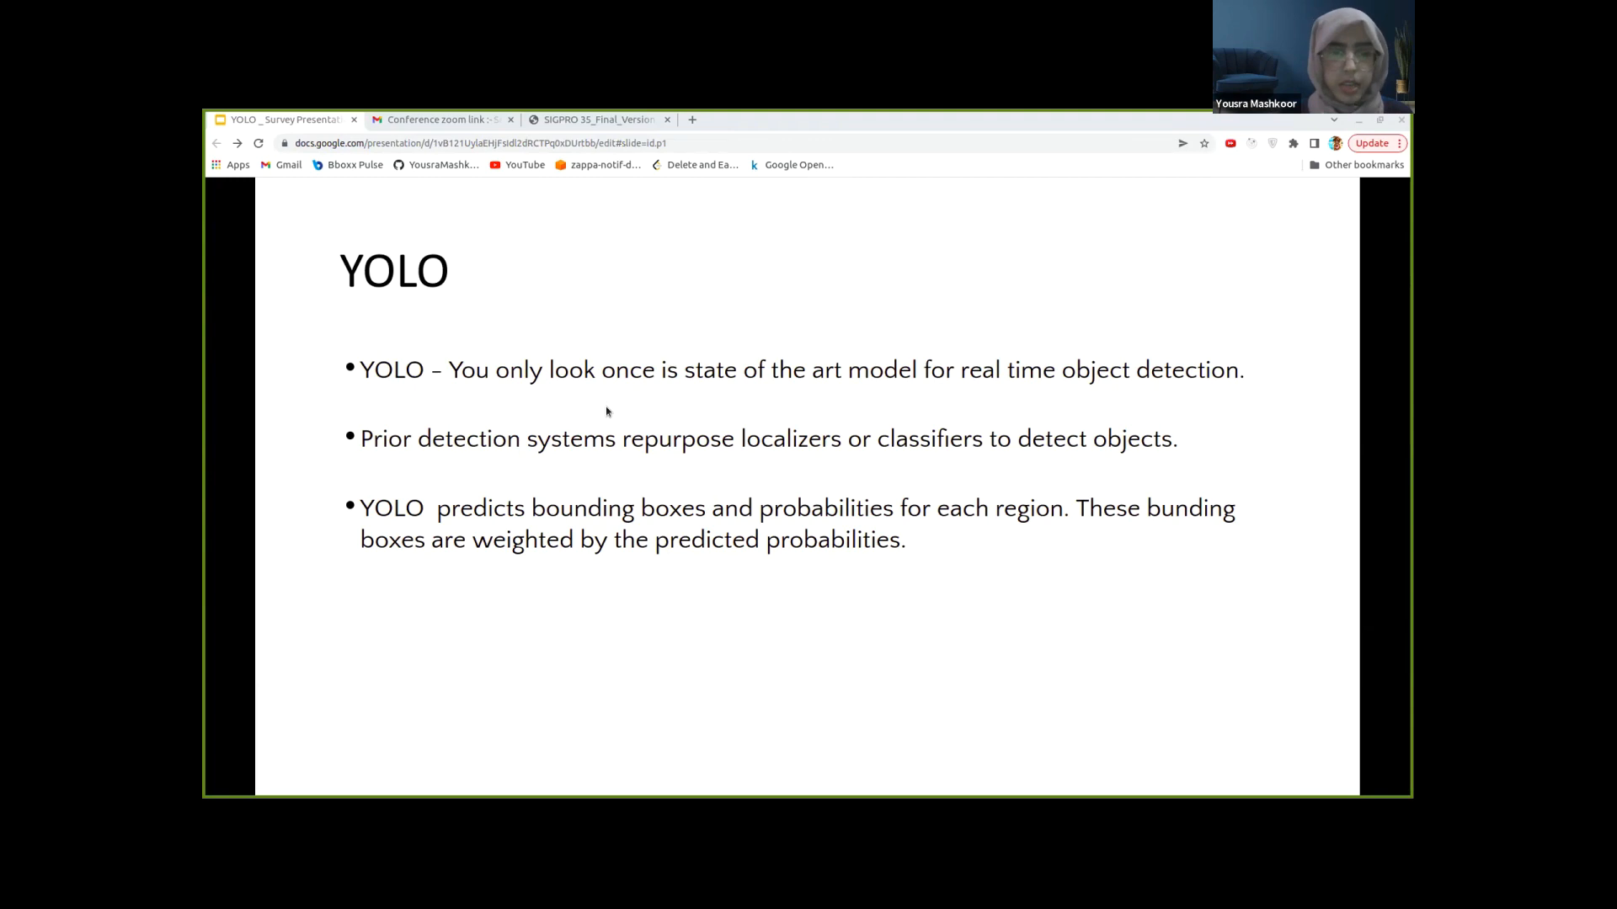
pyautogui.moveTo(603, 398)
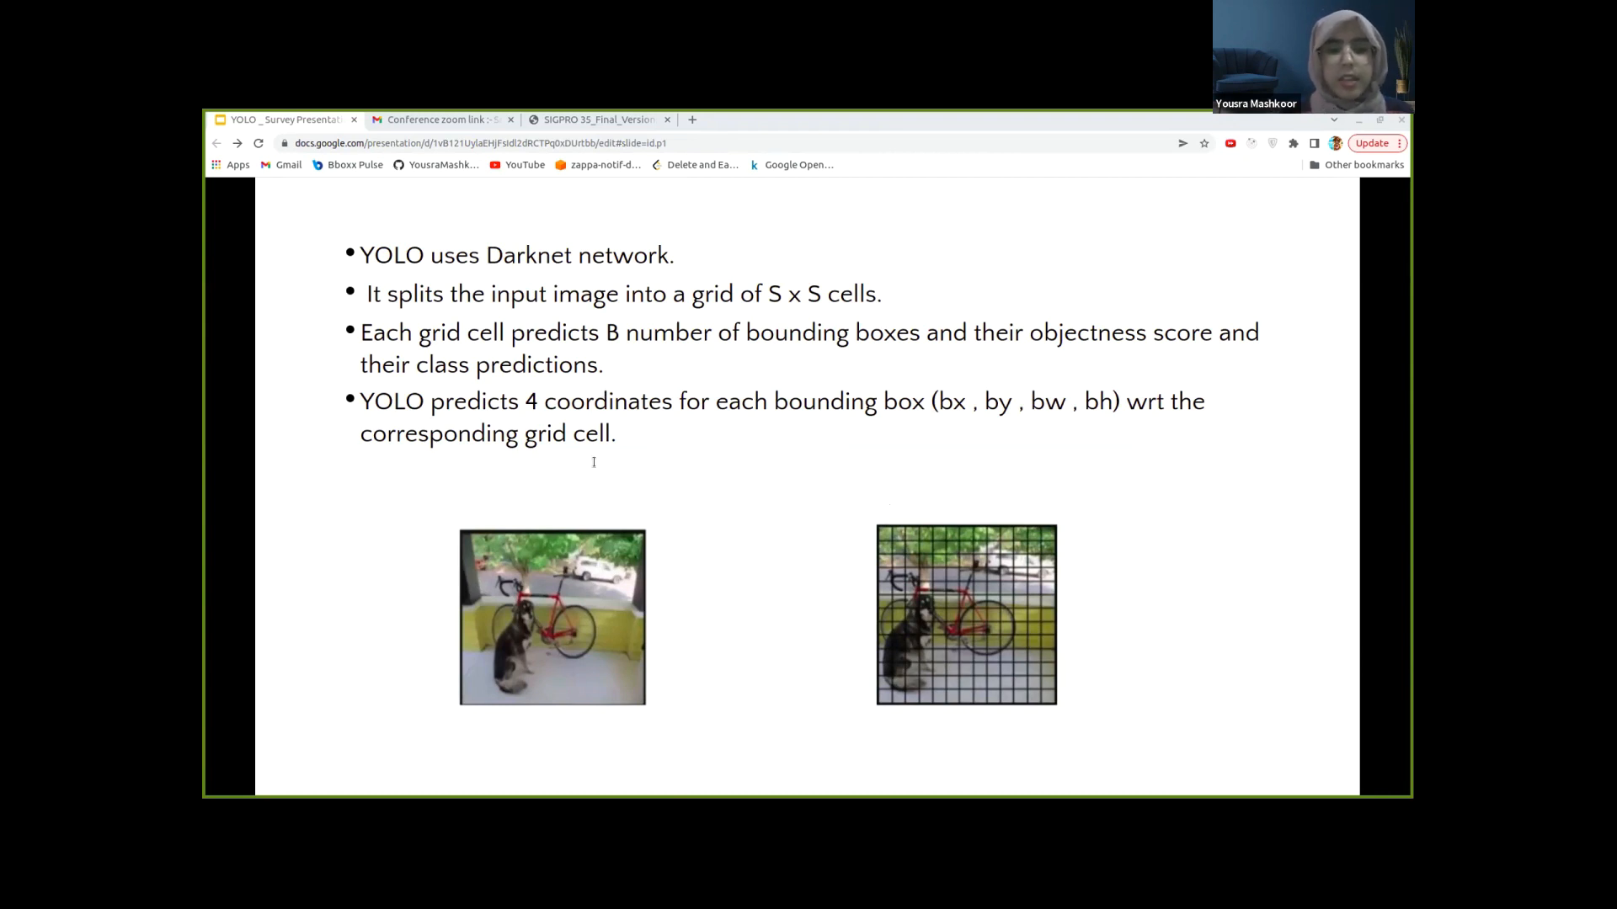
pyautogui.moveTo(610, 433)
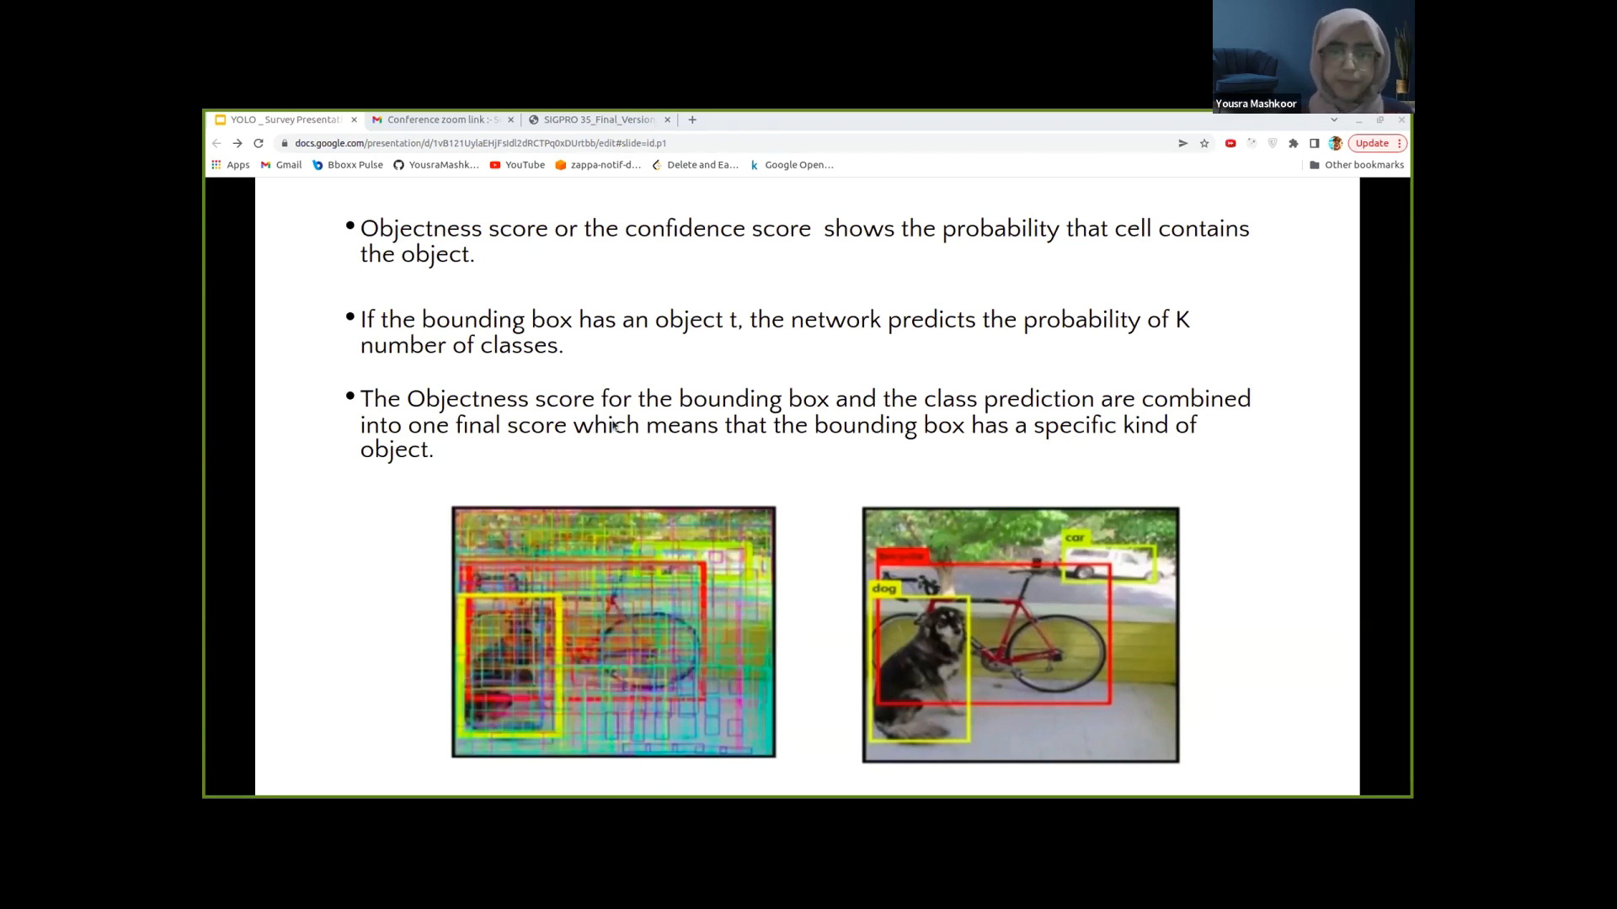
# Advance to the YOLO Variants slide noting YOLOv7's real-time detection speed
pyautogui.press('Right')
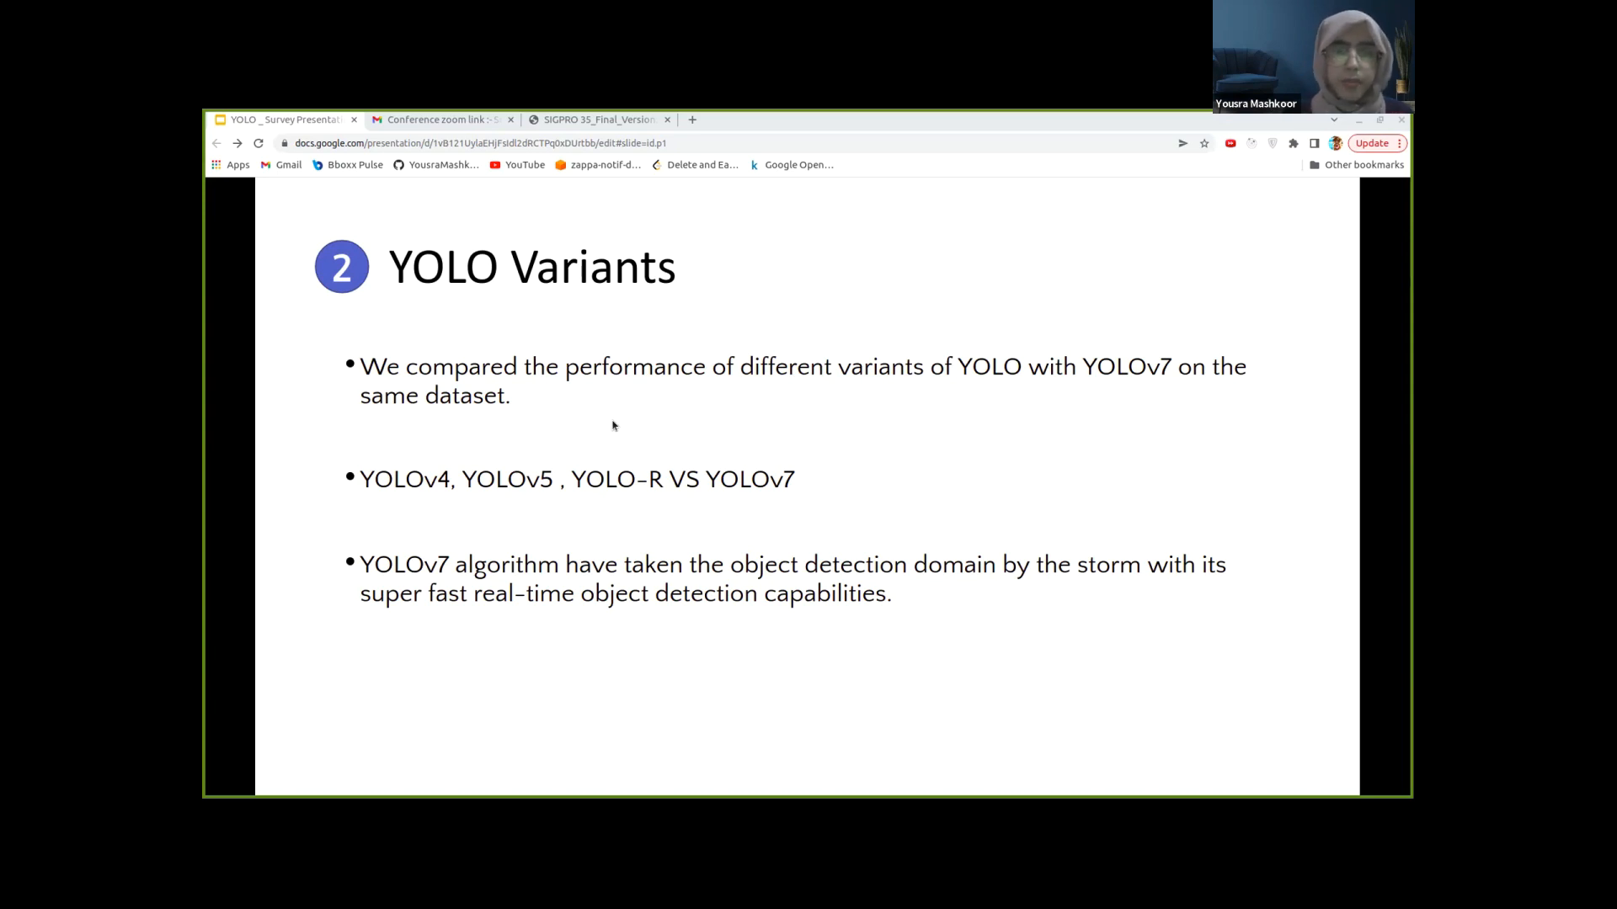
pyautogui.moveTo(661, 200)
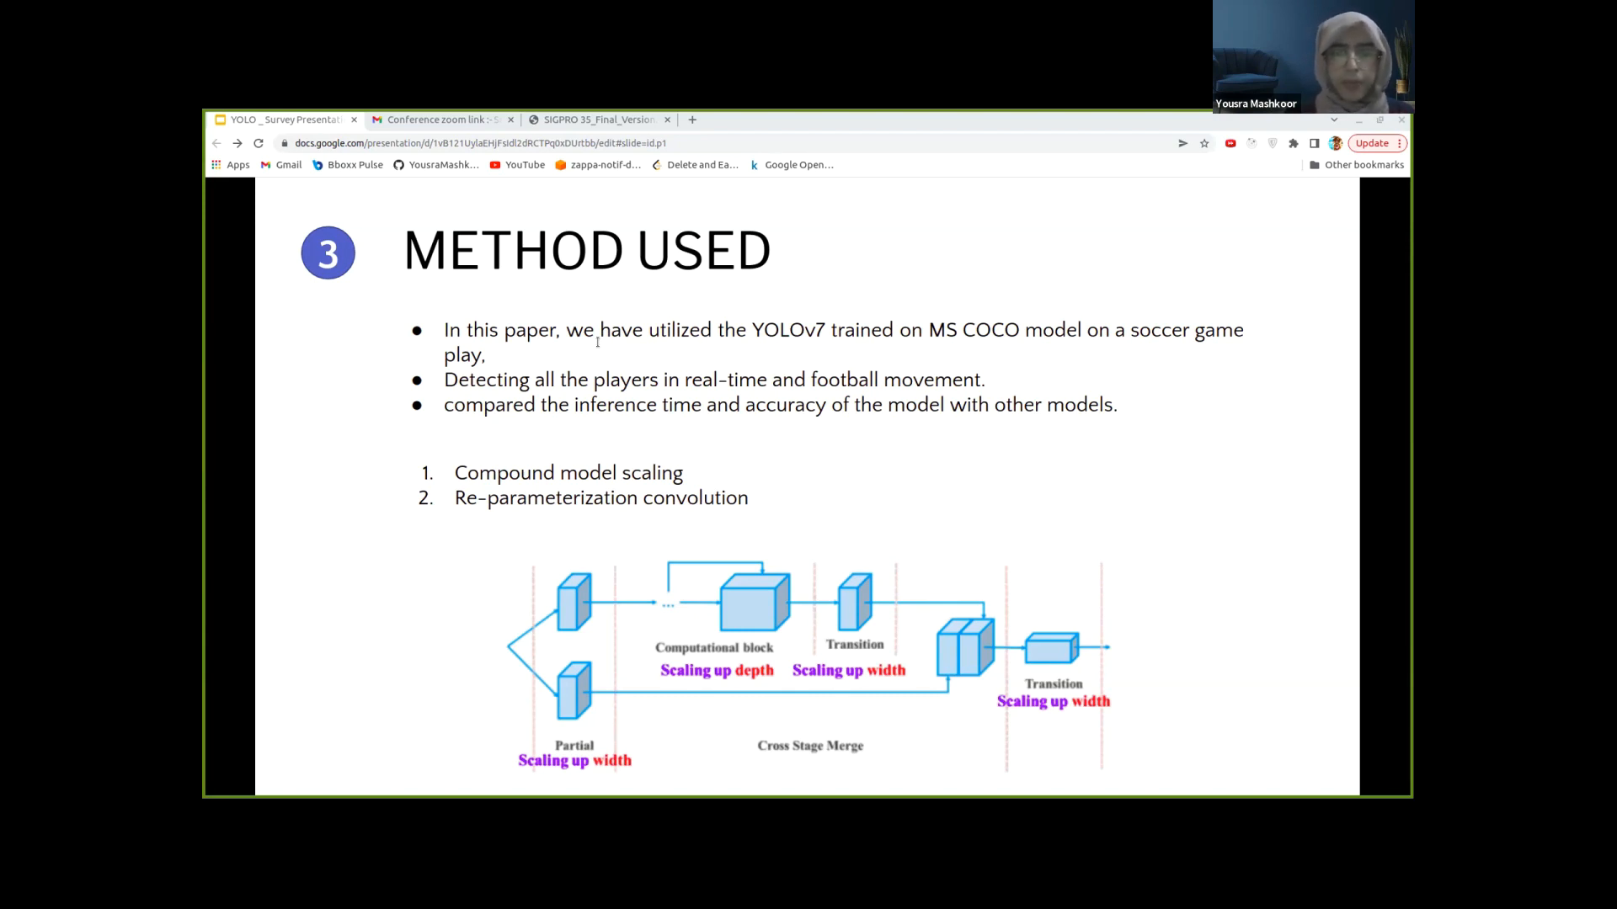
pyautogui.moveTo(596, 354)
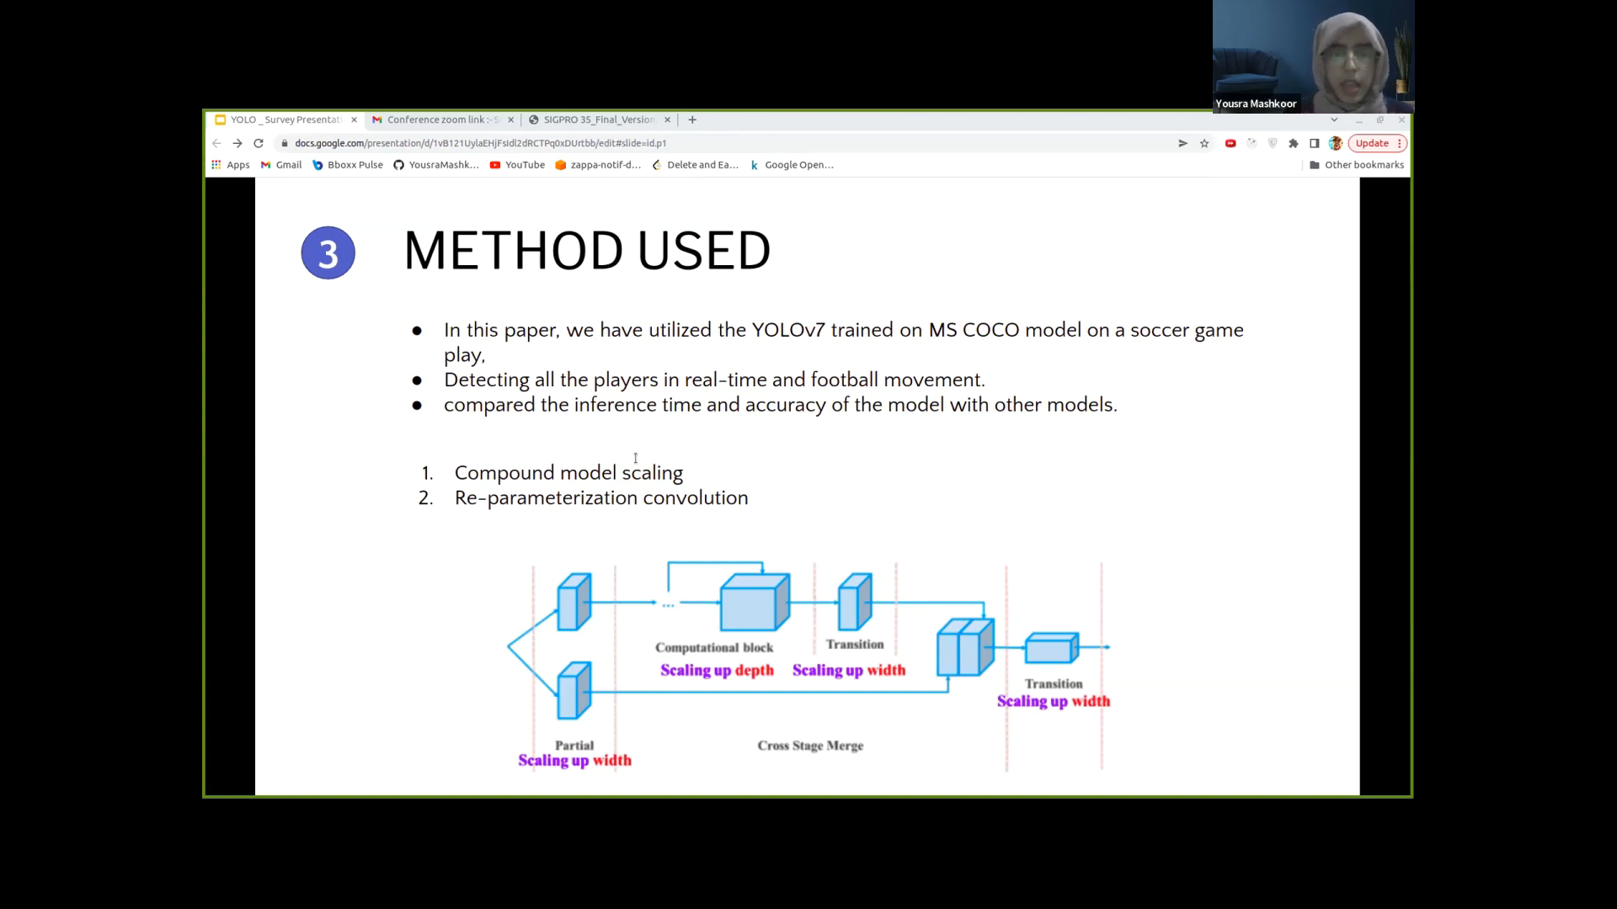
pyautogui.moveTo(637, 463)
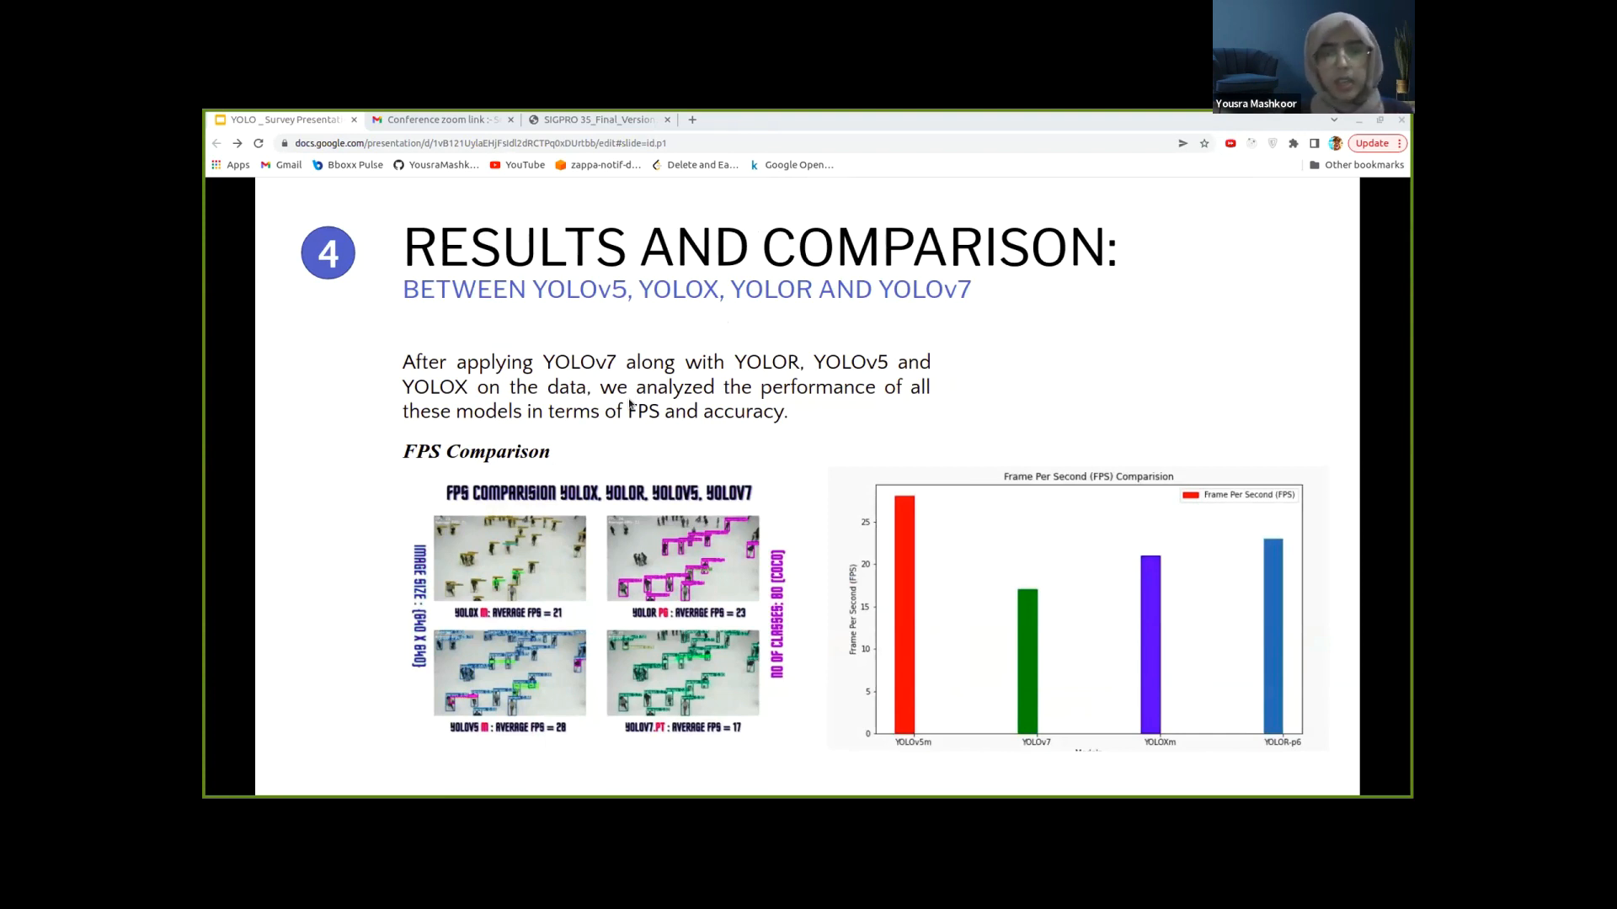
pyautogui.moveTo(626, 362)
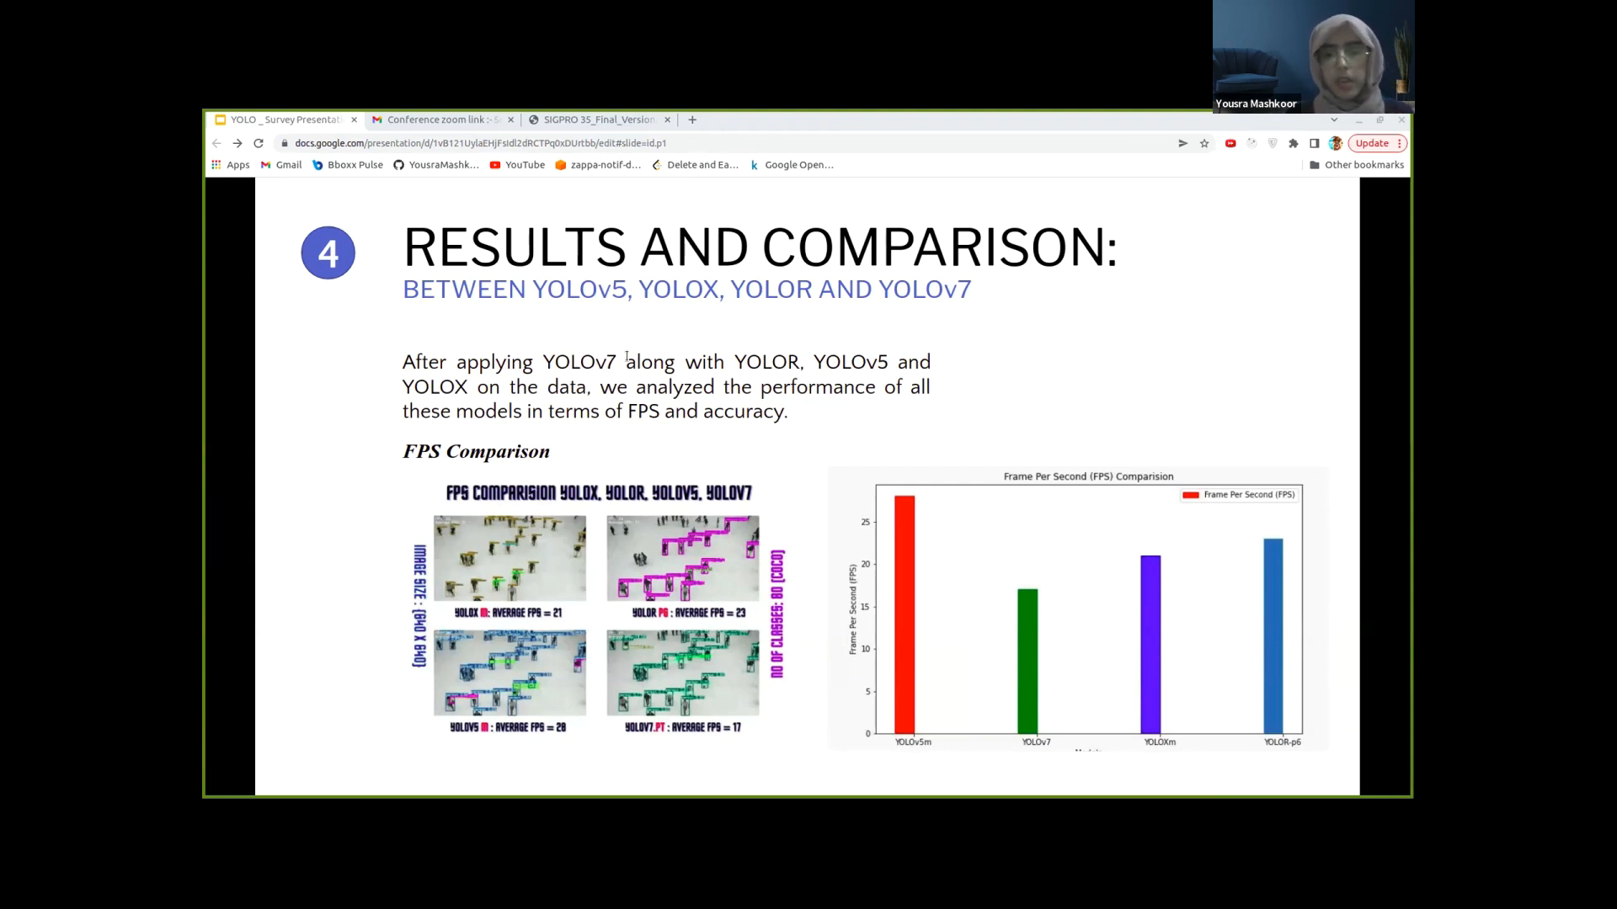
pyautogui.moveTo(911, 667)
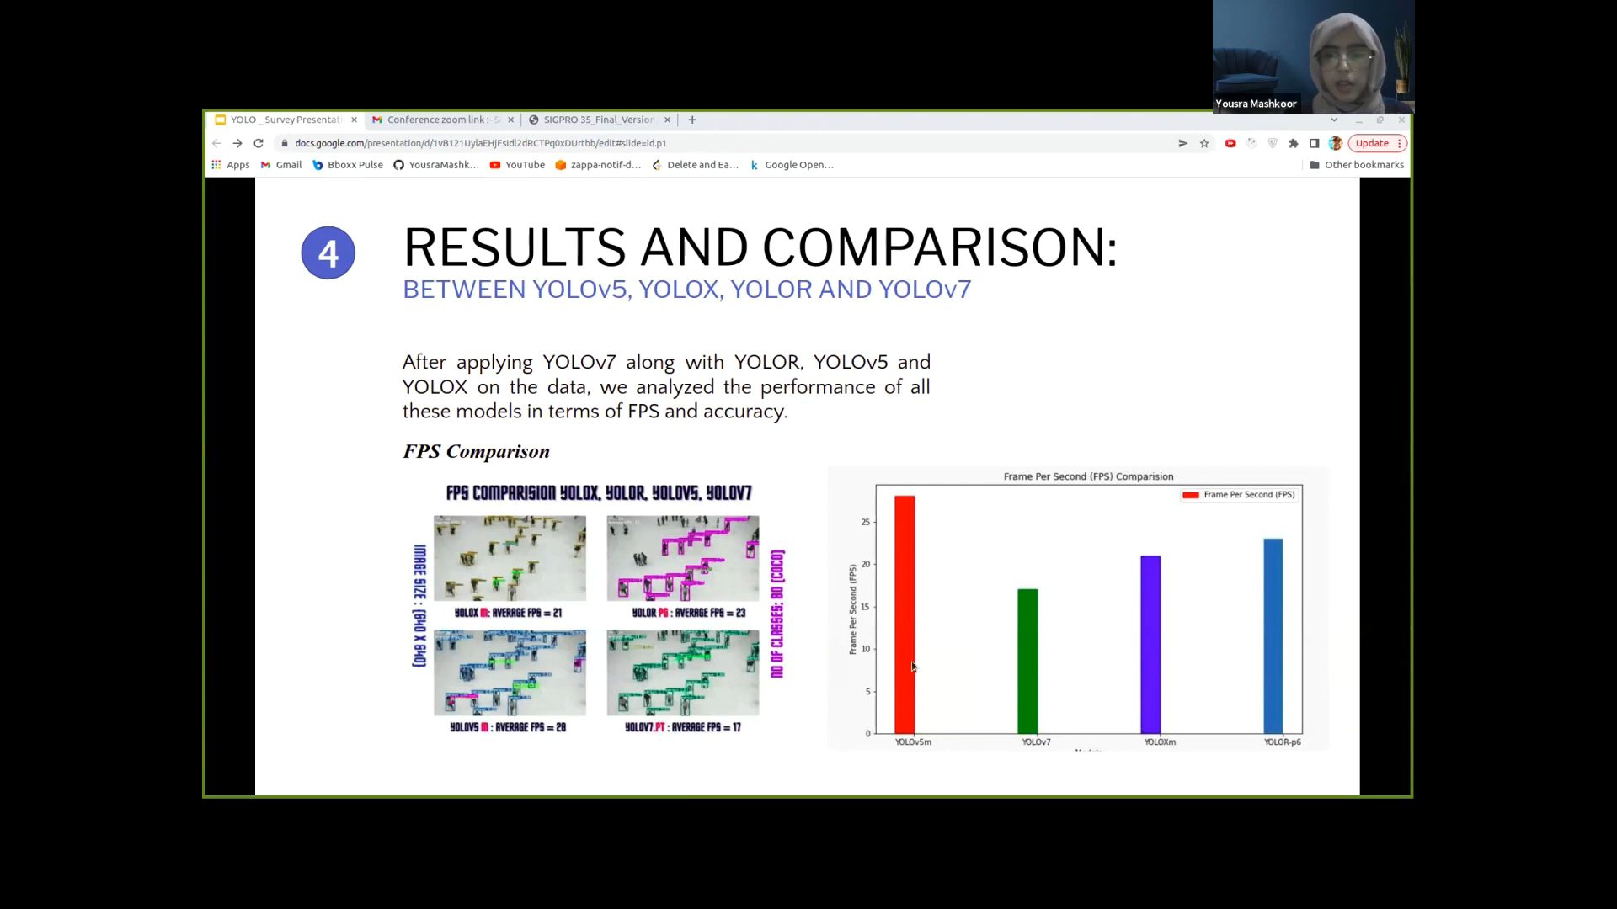
pyautogui.moveTo(790, 564)
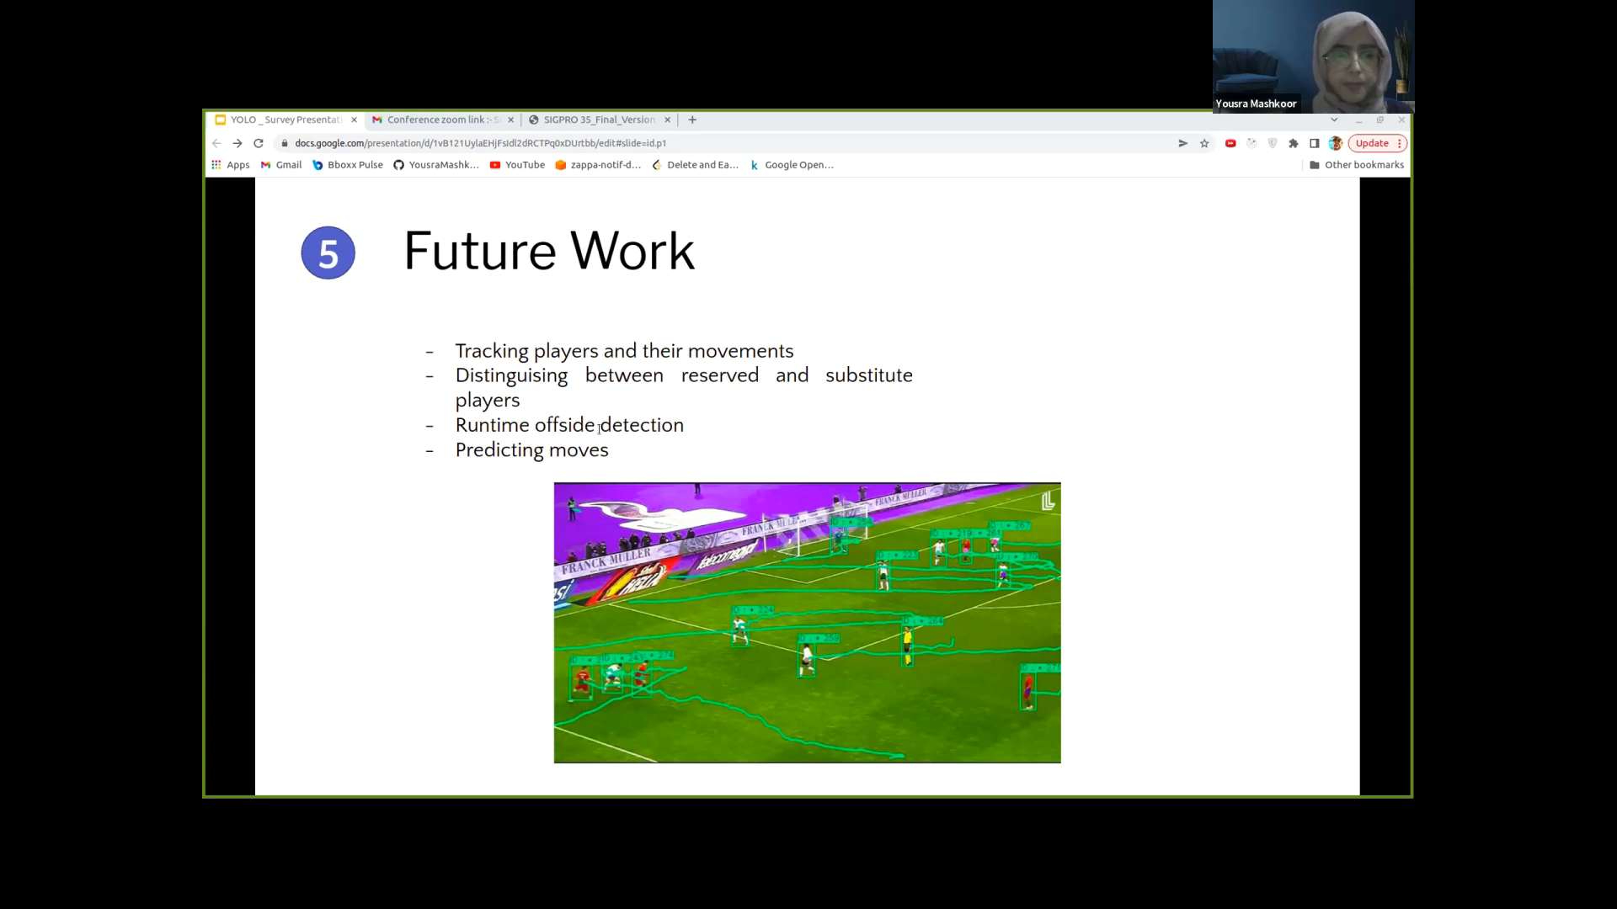
# Advance from Future Work to the Conclusion slide summarizing accuracy and speed findings
pyautogui.press('Right')
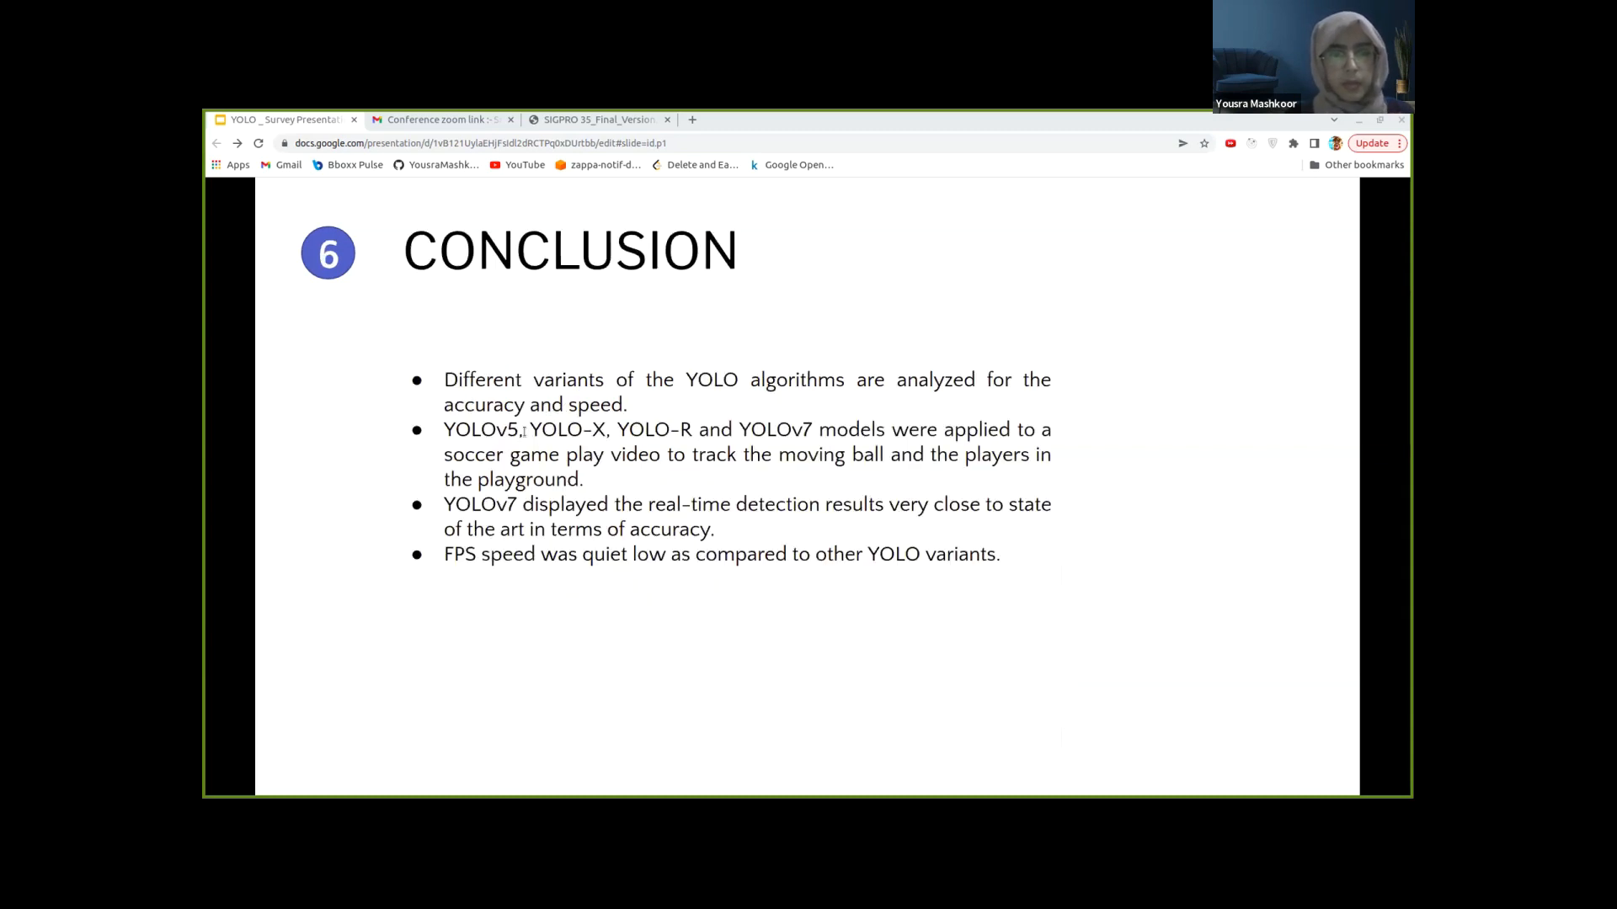
pyautogui.moveTo(593, 337)
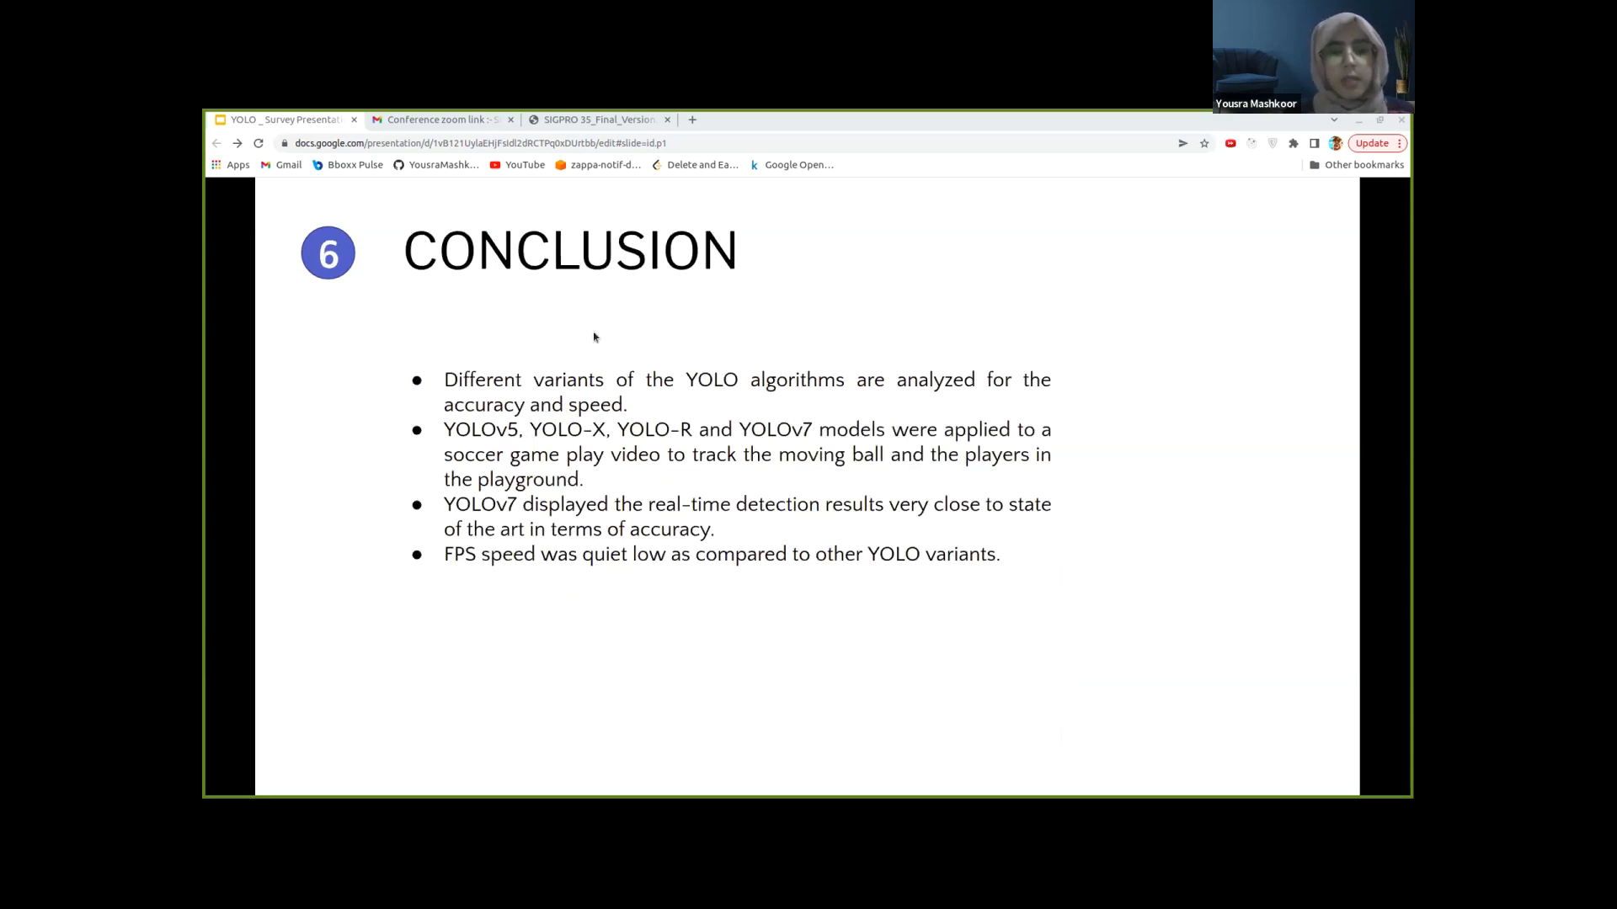